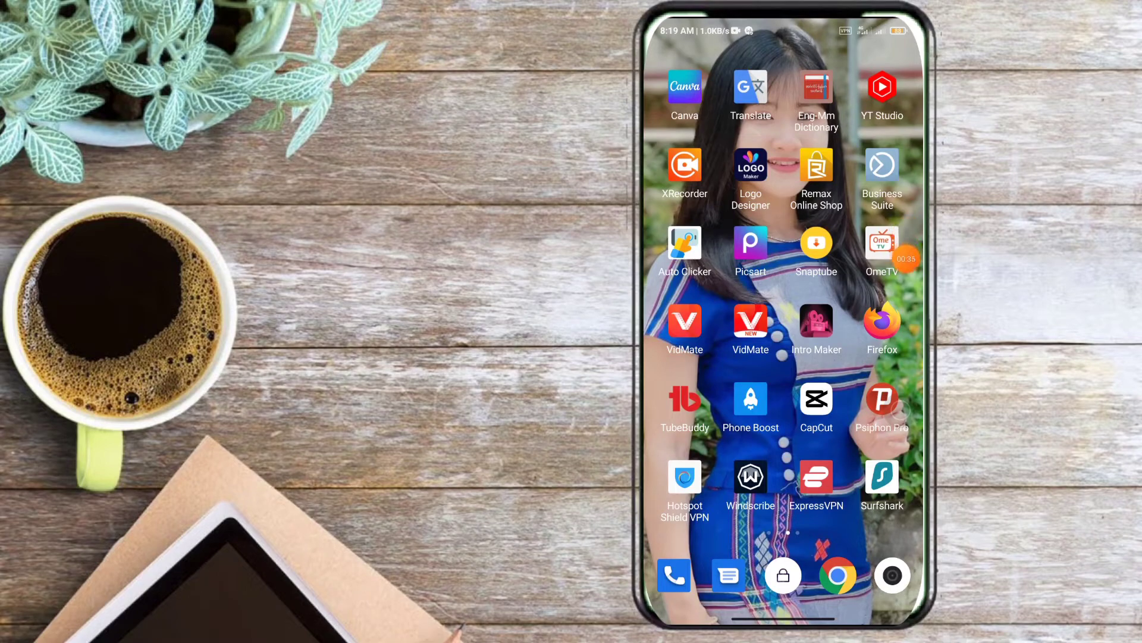
Launch the Facebook app from the second home screen page into its news feed
{"action": "scroll", "scroll_direction": "left", "scroll_amount": 3}
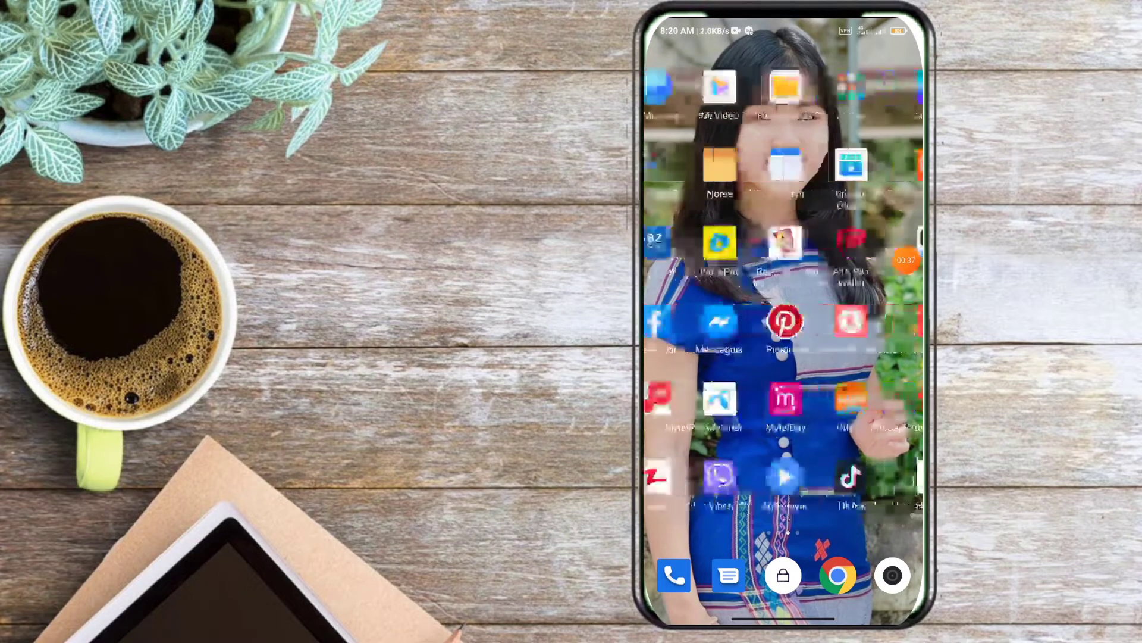
{"action": "left_click", "coordinate": [653, 322]}
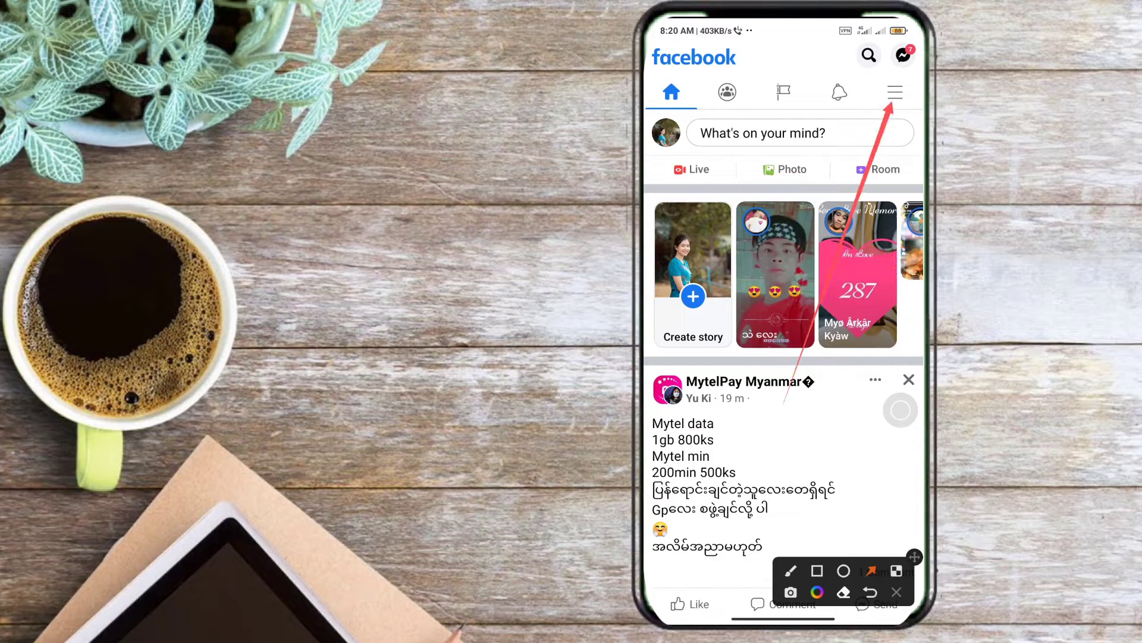
Reach the Settings page from the hamburger menu via the Settings & privacy section
{"action": "left_click", "coordinate": [726, 91]}
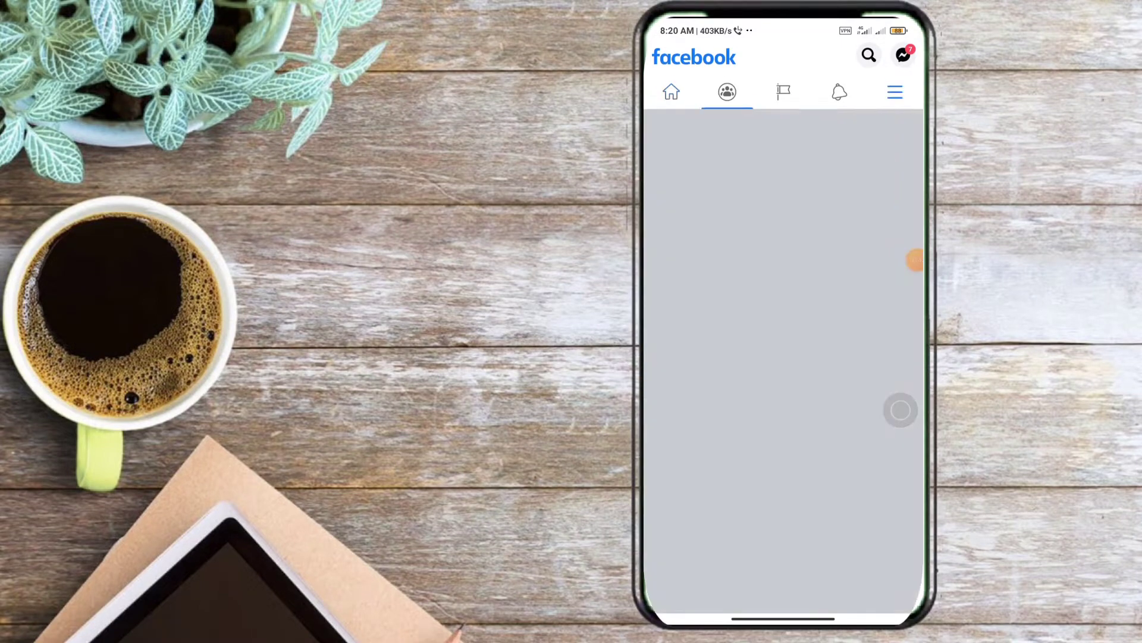
{"action": "left_click", "coordinate": [895, 92]}
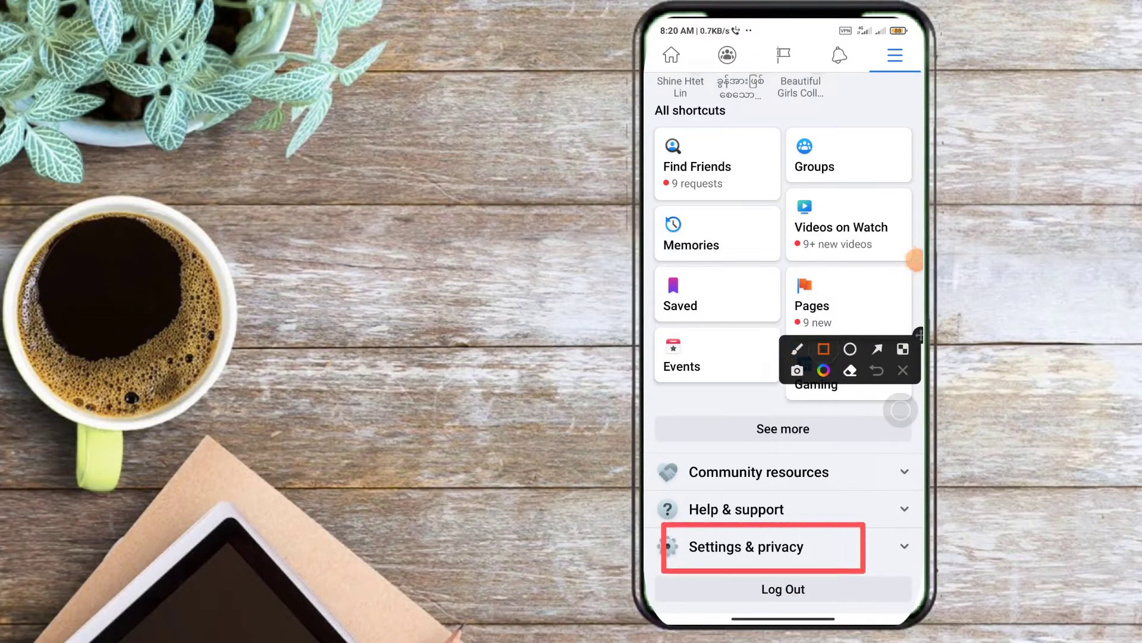
{"action": "left_click", "coordinate": [743, 546]}
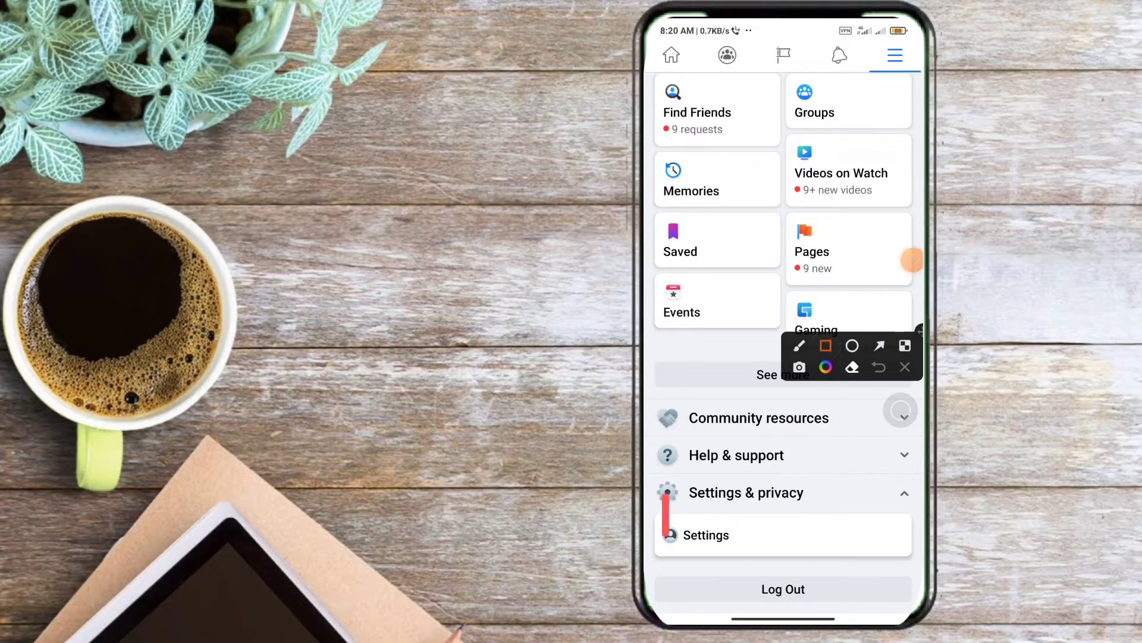
{"action": "left_click", "coordinate": [904, 368]}
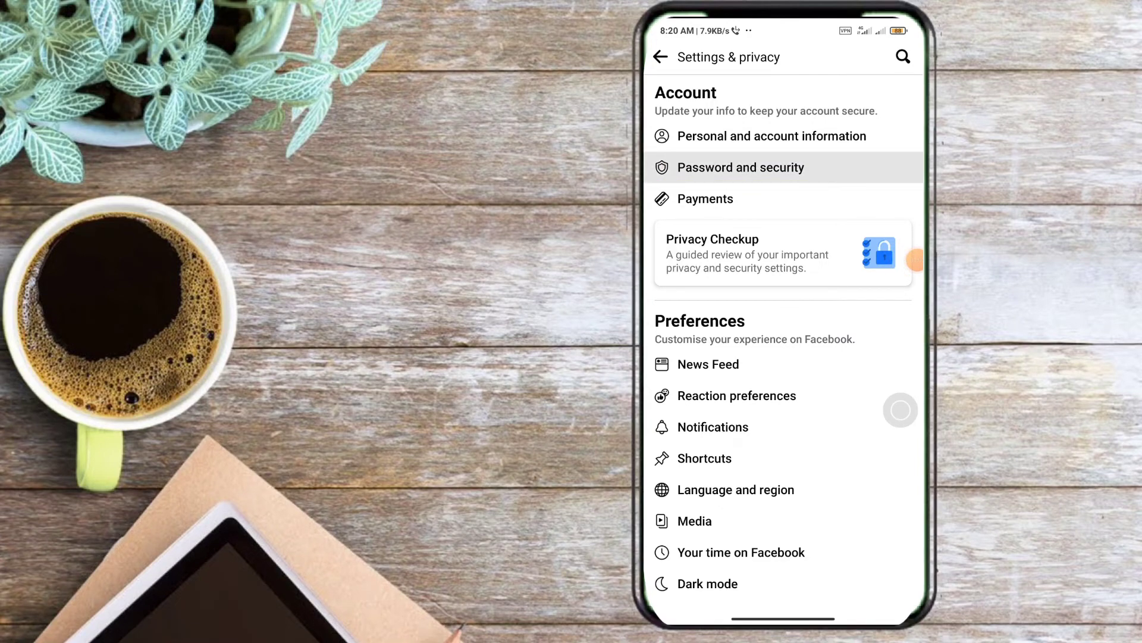
Enter Password and security and go to Safe browsing under Advanced
{"action": "left_click", "coordinate": [741, 166]}
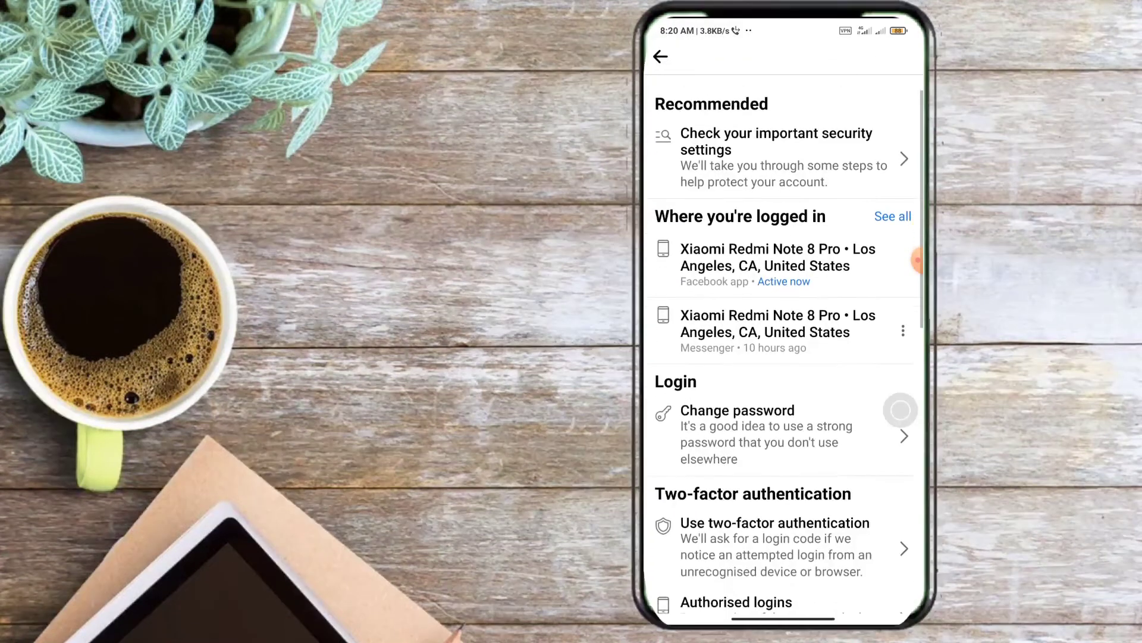
{"action": "scroll", "scroll_direction": "up", "scroll_amount": 3}
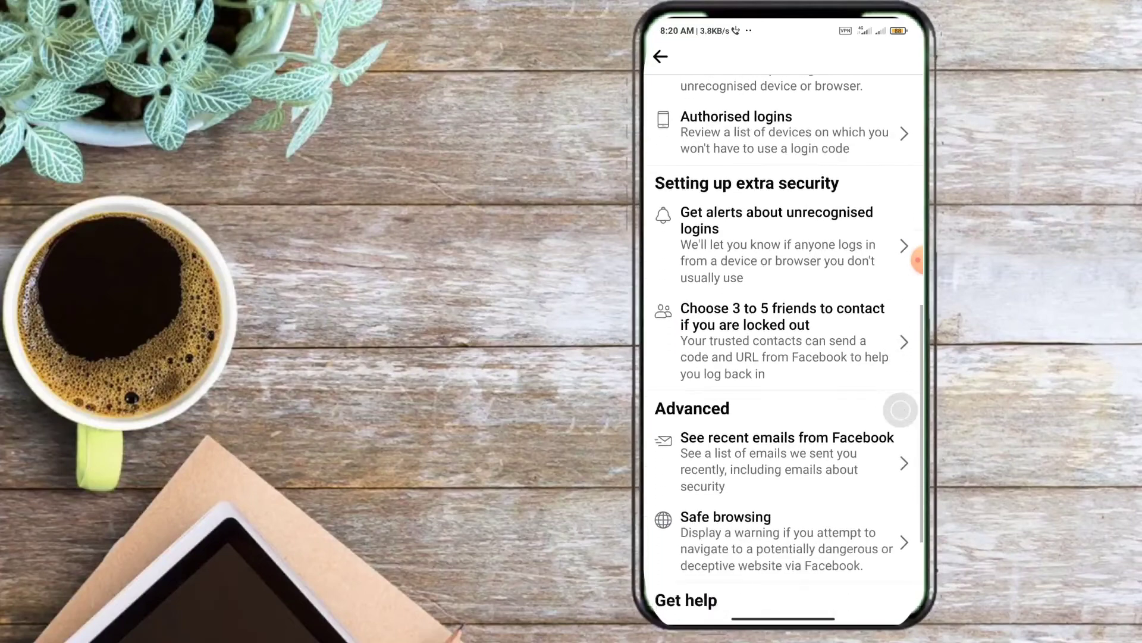
{"action": "scroll", "scroll_direction": "down", "scroll_amount": 3}
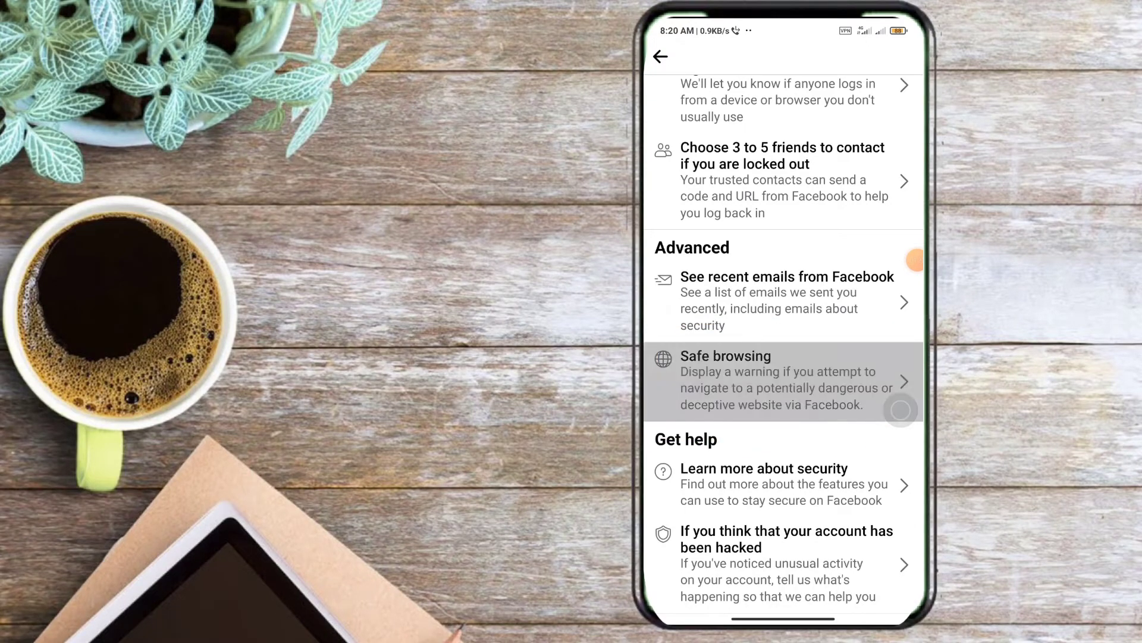
{"action": "left_click", "coordinate": [784, 381]}
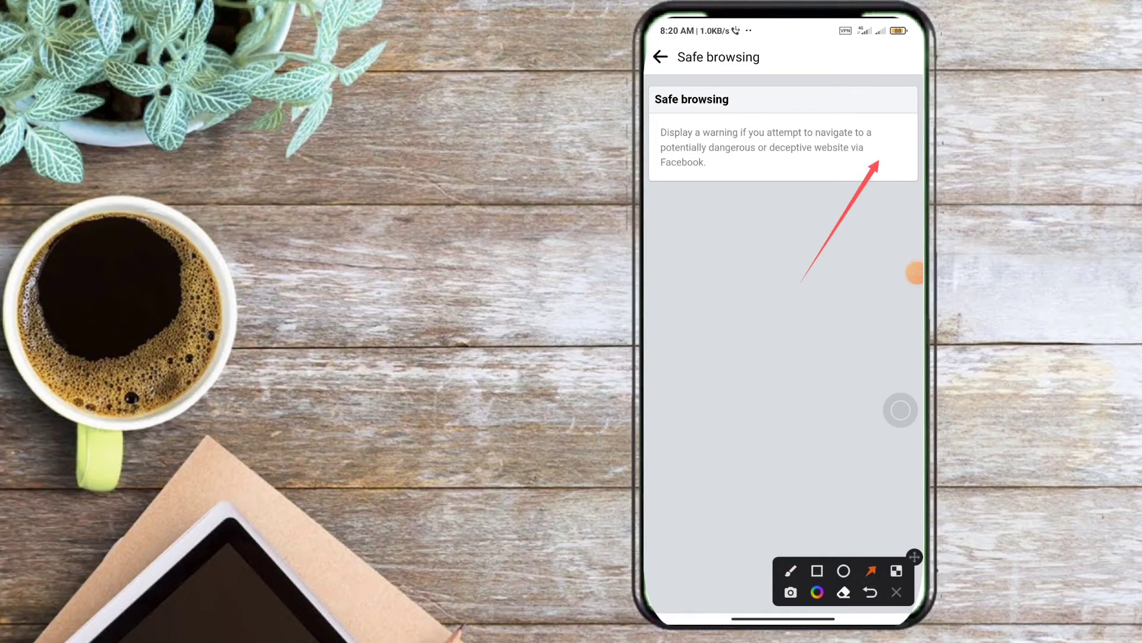
Enable Safe browsing with the blue checkmark and go back to Password and security
{"action": "left_click", "coordinate": [869, 592]}
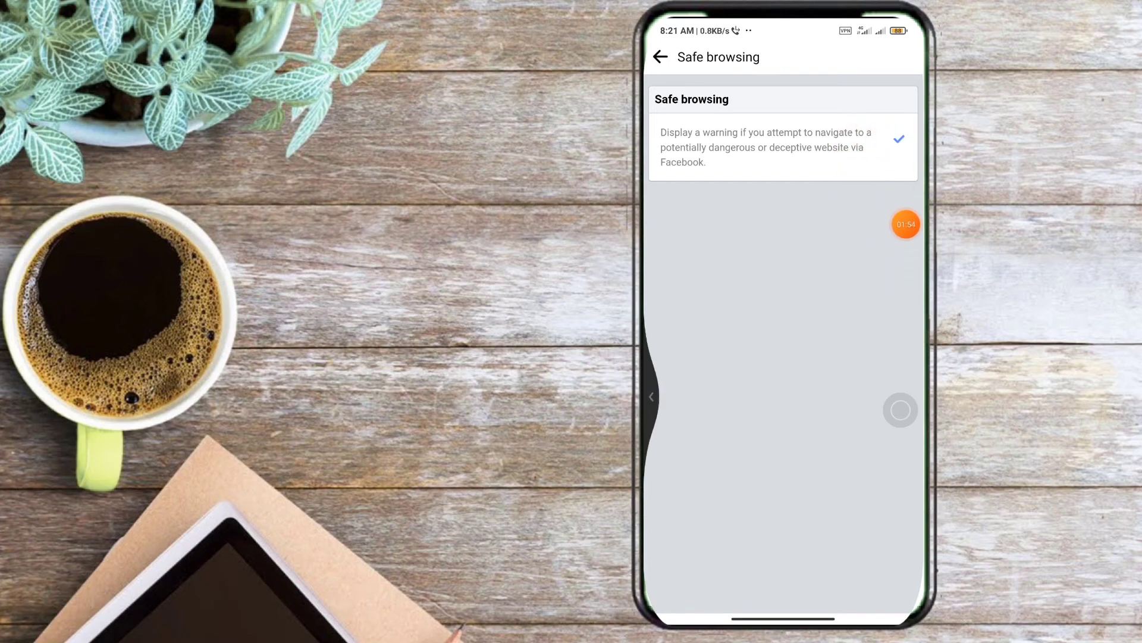
{"action": "left_click", "coordinate": [659, 58]}
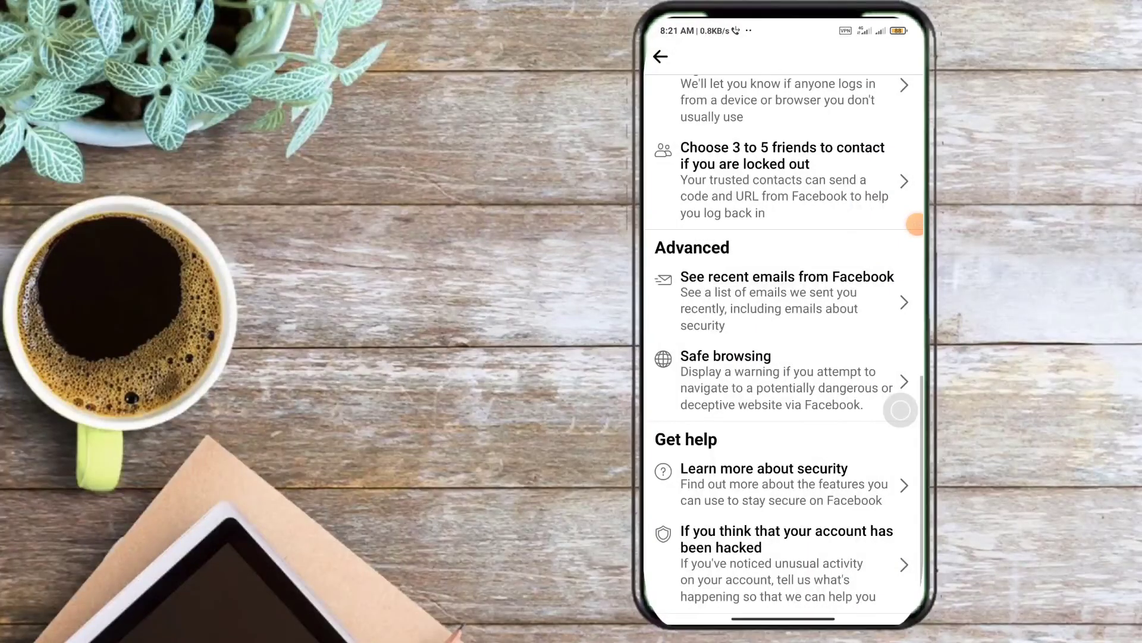